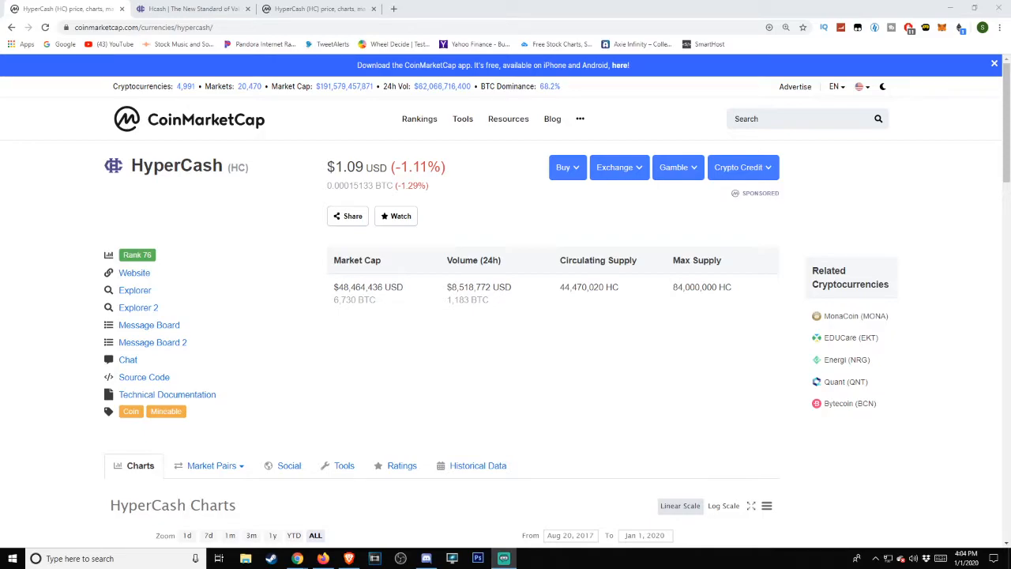
- Scroll the HyperCash page down to the price history chart and Statistics table
{"action": "scroll", "scroll_direction": "down", "scroll_amount": 3}
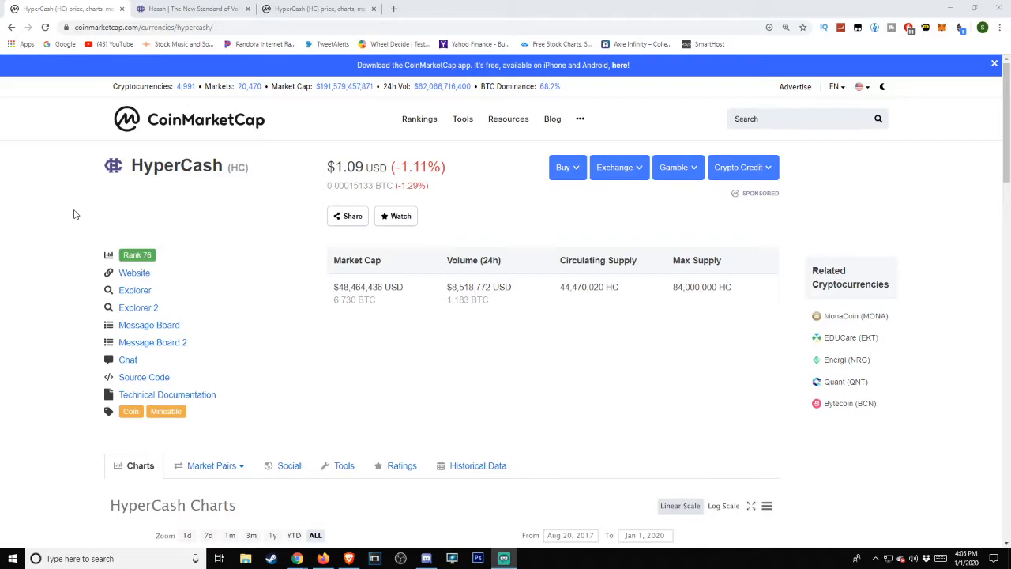
{"action": "mouse_move", "coordinate": [244, 224]}
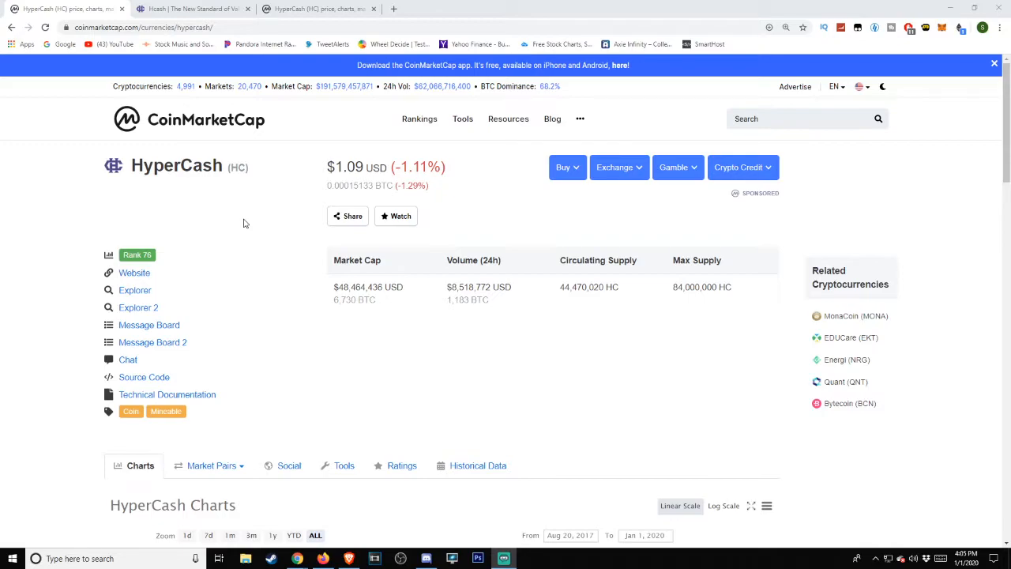
{"action": "scroll", "scroll_direction": "down", "scroll_amount": 3}
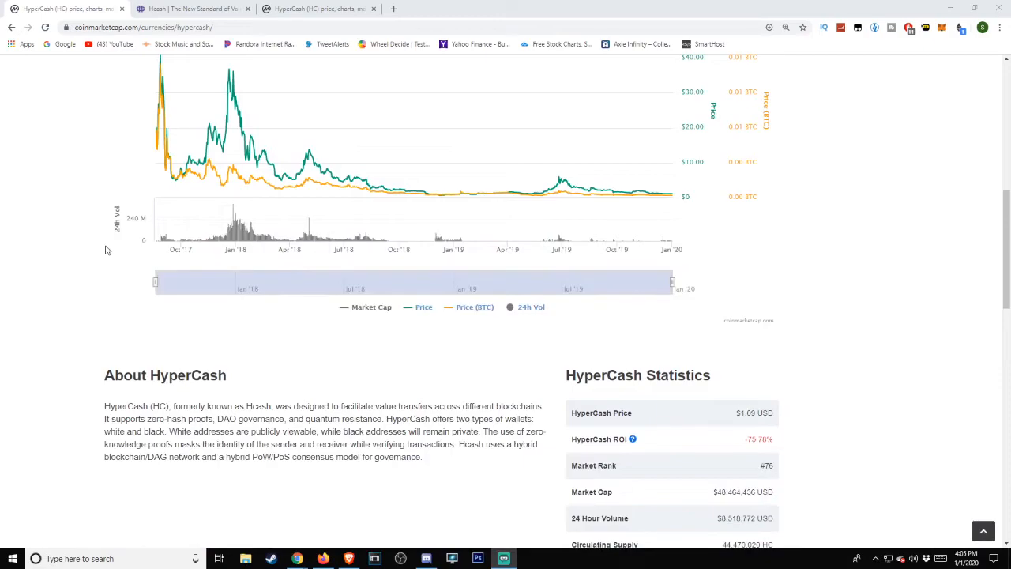
{"action": "scroll", "scroll_direction": "down", "scroll_amount": 3}
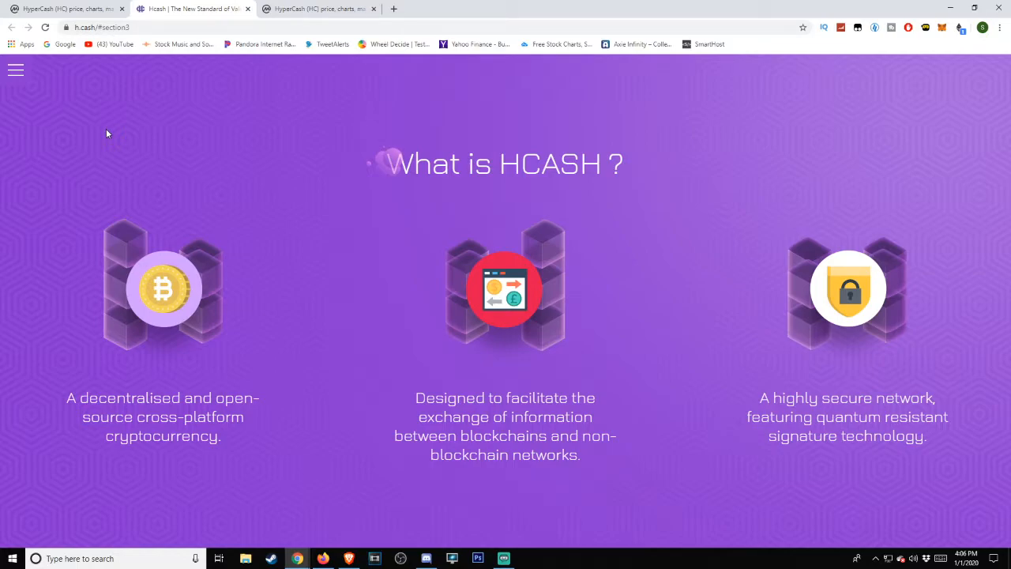
{"action": "mouse_move", "coordinate": [344, 141]}
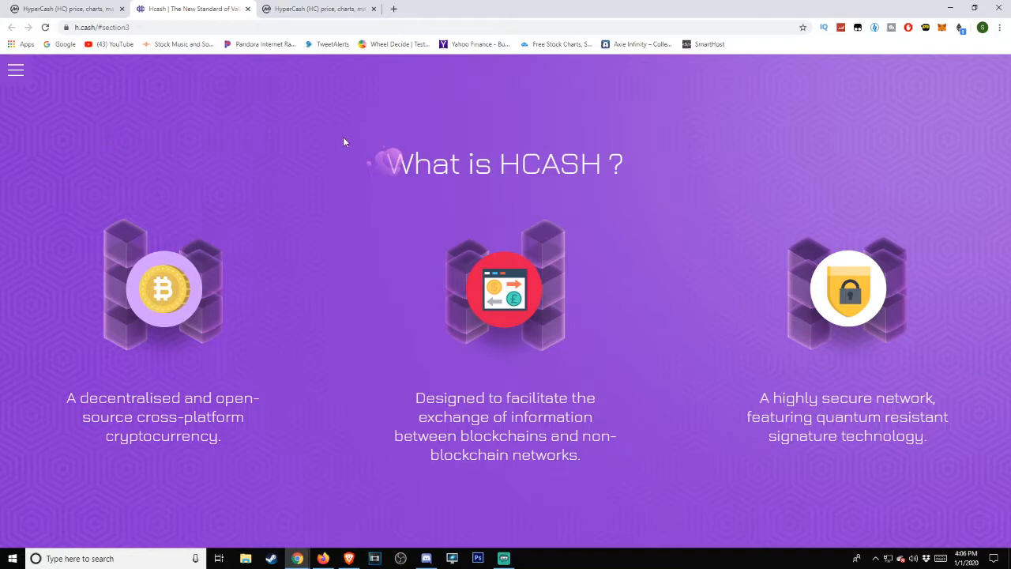
- Scroll h.cash to 'What is HCASH?', describing decentralised, cross-chain, quantum-resistant qualities
{"action": "scroll", "scroll_direction": "down", "scroll_amount": 3}
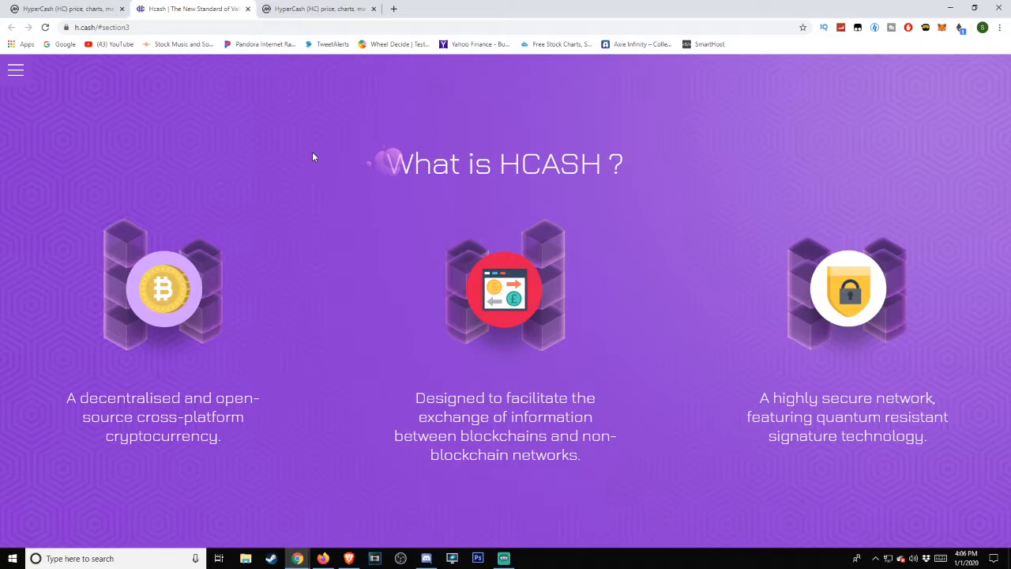
- Scroll h.cash to 'The Next Generation of HCASH' on the HyperCash/HyperExchange dual chain
{"action": "scroll", "scroll_direction": "down", "scroll_amount": 3}
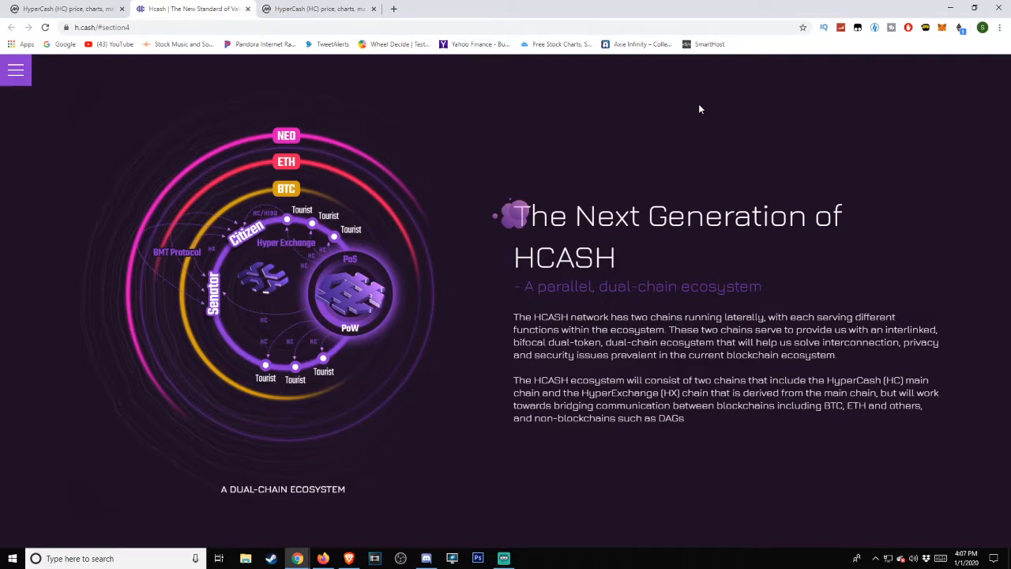
{"action": "mouse_move", "coordinate": [589, 165]}
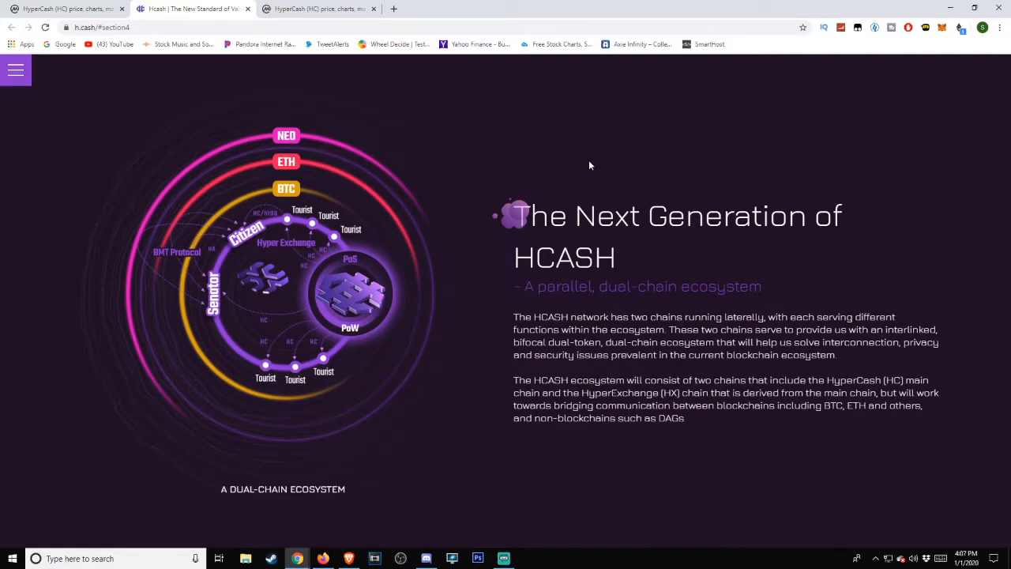
{"action": "mouse_move", "coordinate": [290, 485]}
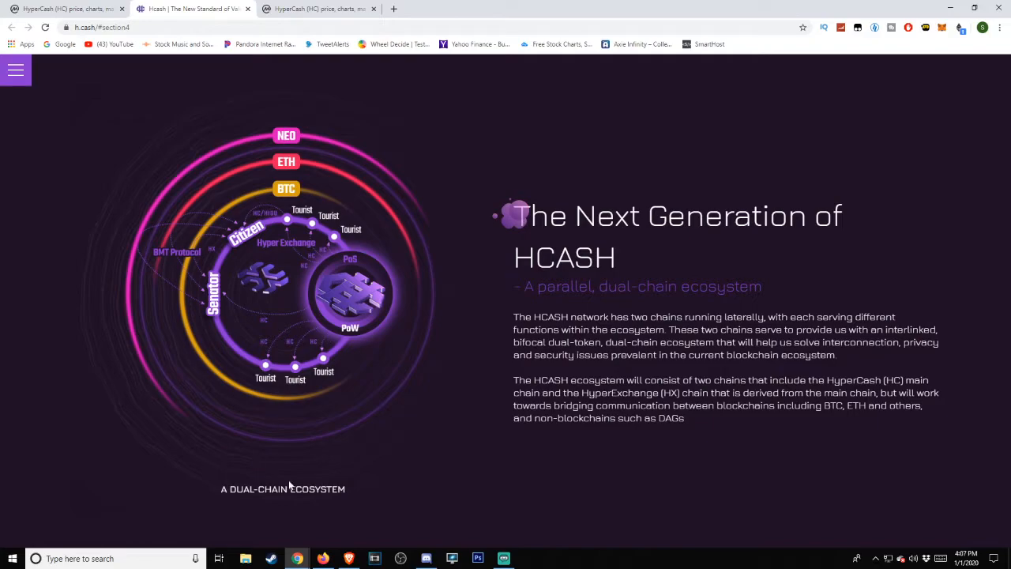
- Scroll h.cash to the governance, PoW+PoS, privacy and Hyper Exchange feature panels
{"action": "scroll", "scroll_direction": "down", "scroll_amount": 3}
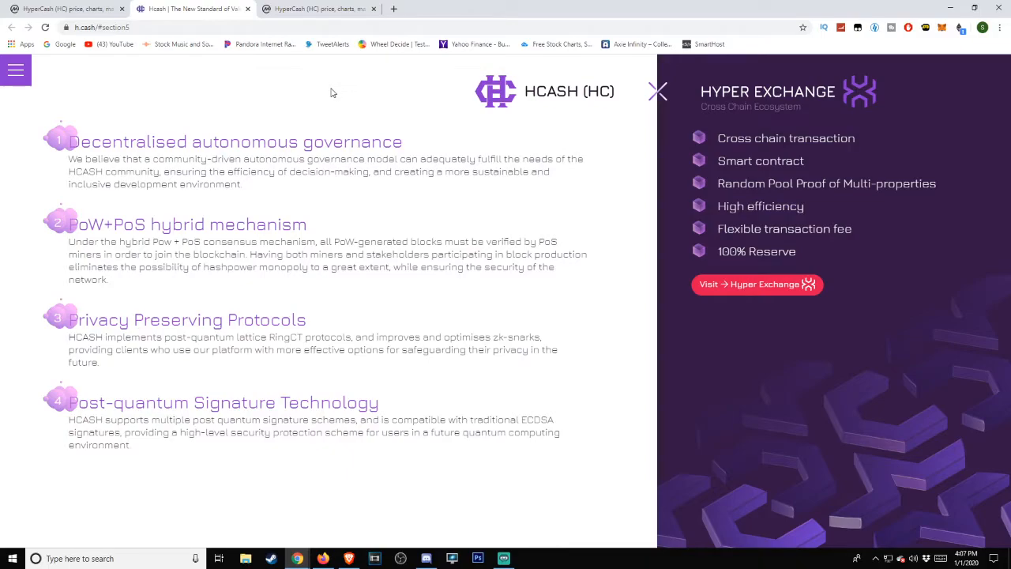
{"action": "mouse_move", "coordinate": [203, 109]}
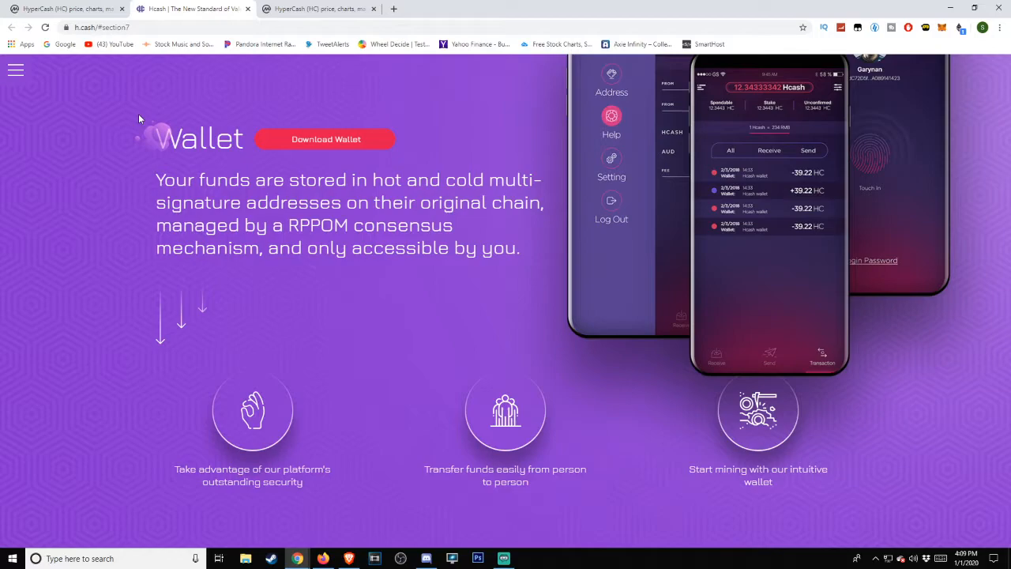
{"action": "mouse_move", "coordinate": [108, 142]}
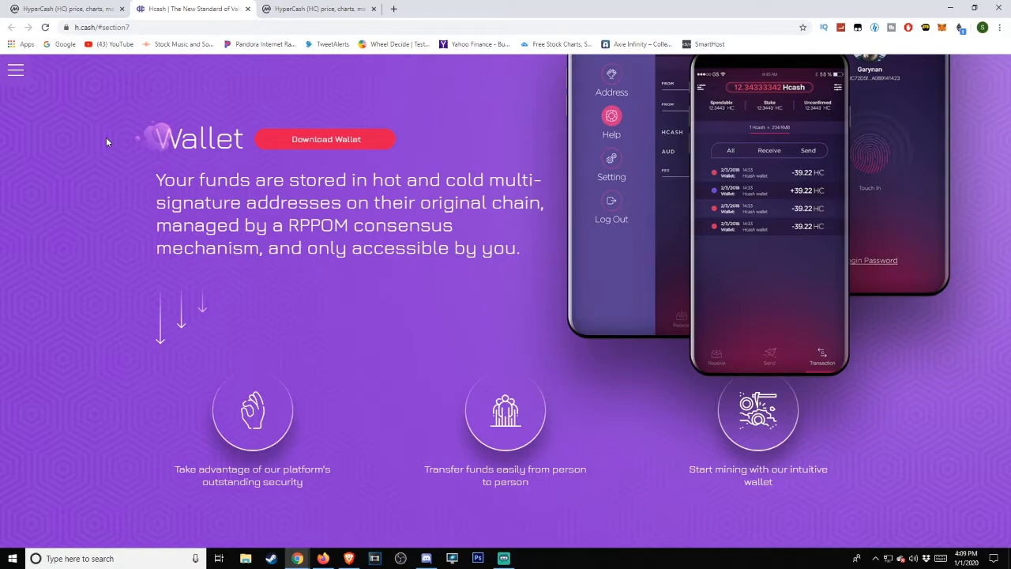
- Scroll h.cash to the Wallet section on multi-signature storage and Download Wallet
{"action": "scroll", "scroll_direction": "down", "scroll_amount": 3}
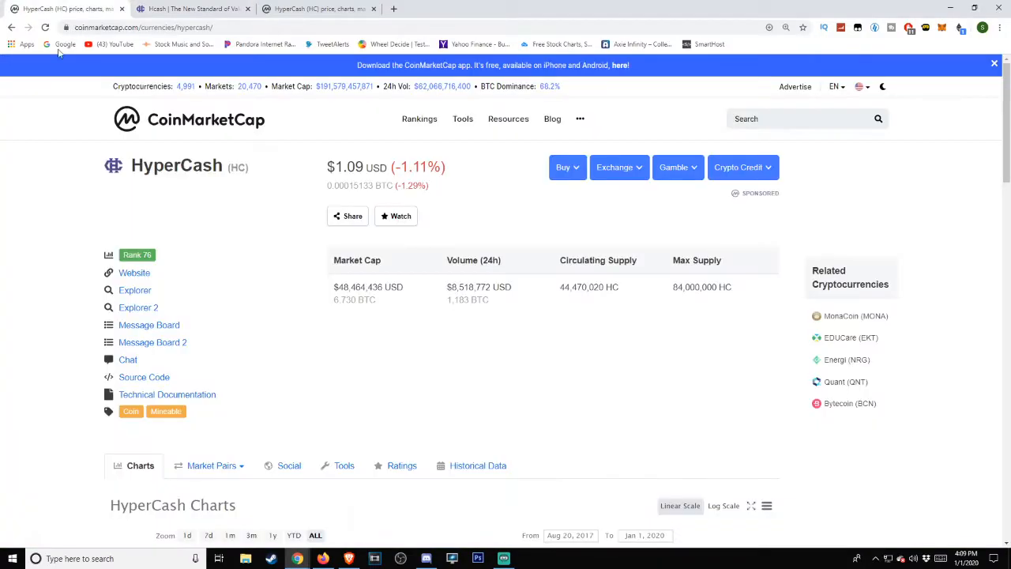
- Scroll to HyperCash's ALL-time price chart, peaking near $26.92 in August 2017
{"action": "scroll", "scroll_direction": "down", "scroll_amount": 3}
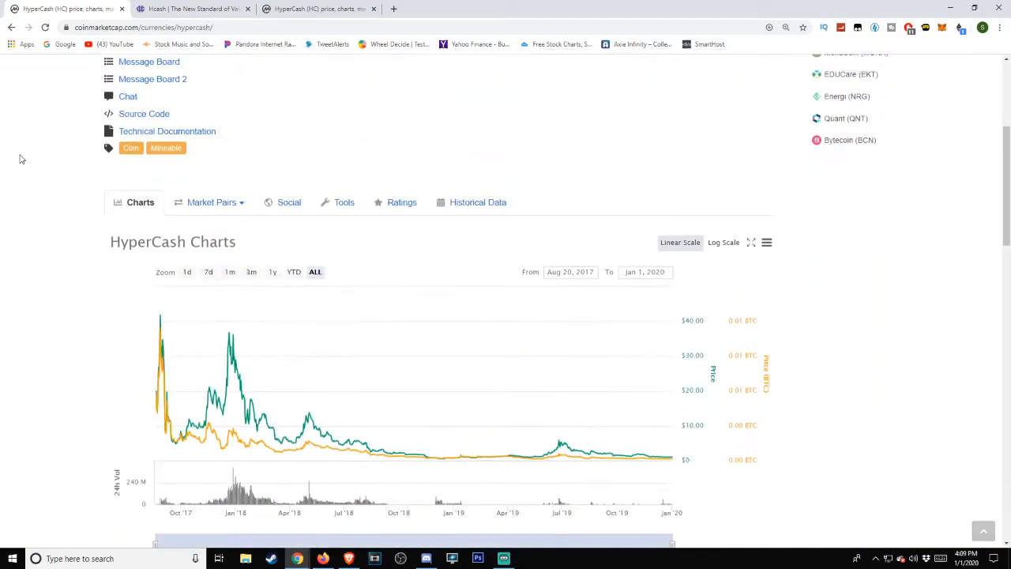
{"action": "scroll", "scroll_direction": "down", "scroll_amount": 3}
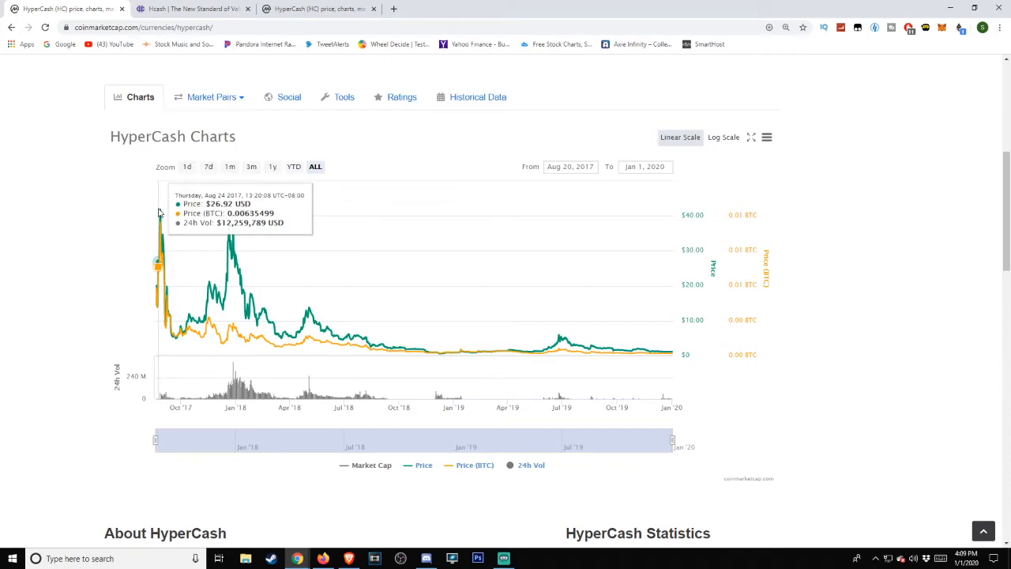
{"action": "mouse_move", "coordinate": [162, 217]}
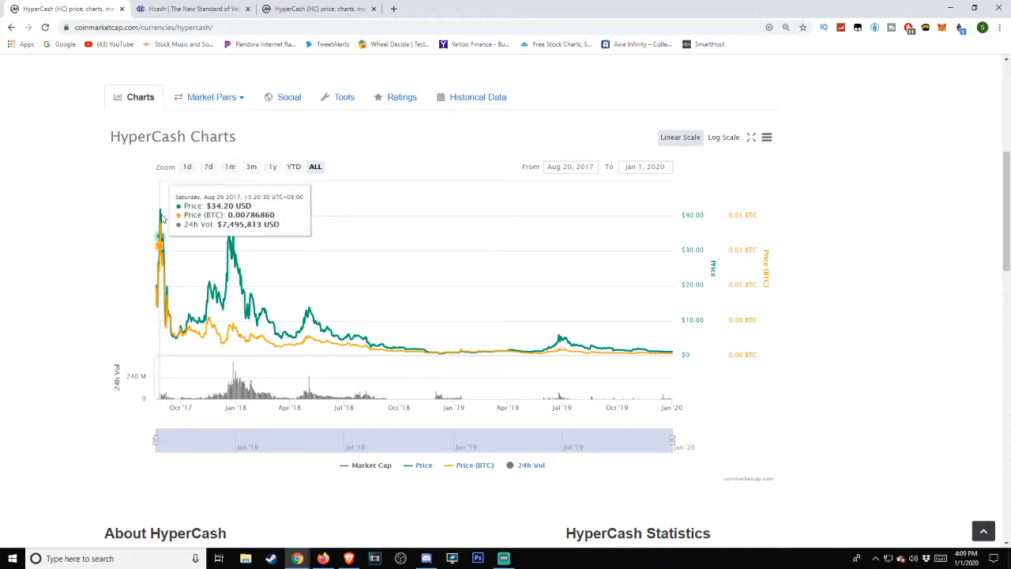
{"action": "mouse_move", "coordinate": [183, 314]}
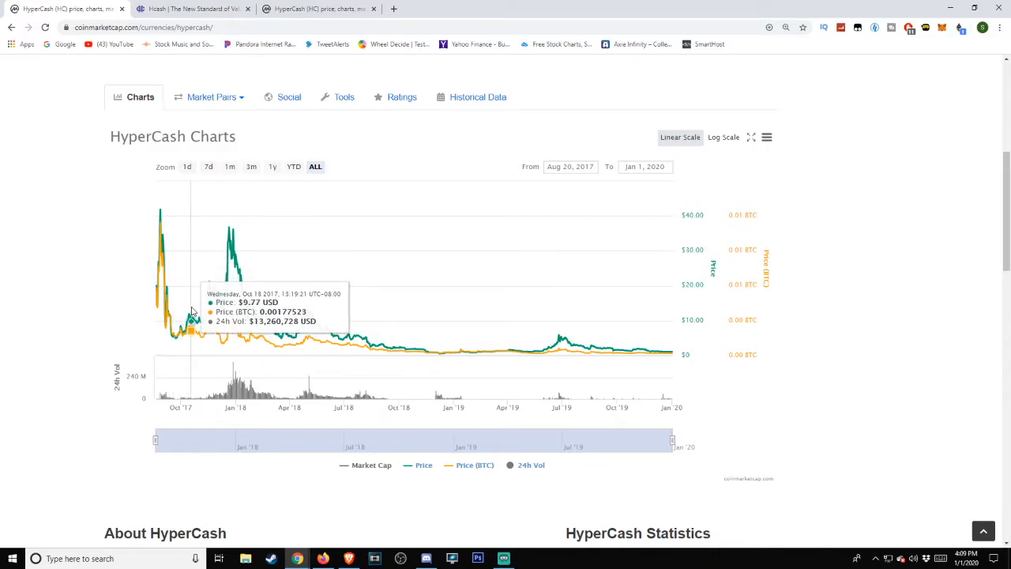
{"action": "mouse_move", "coordinate": [211, 283]}
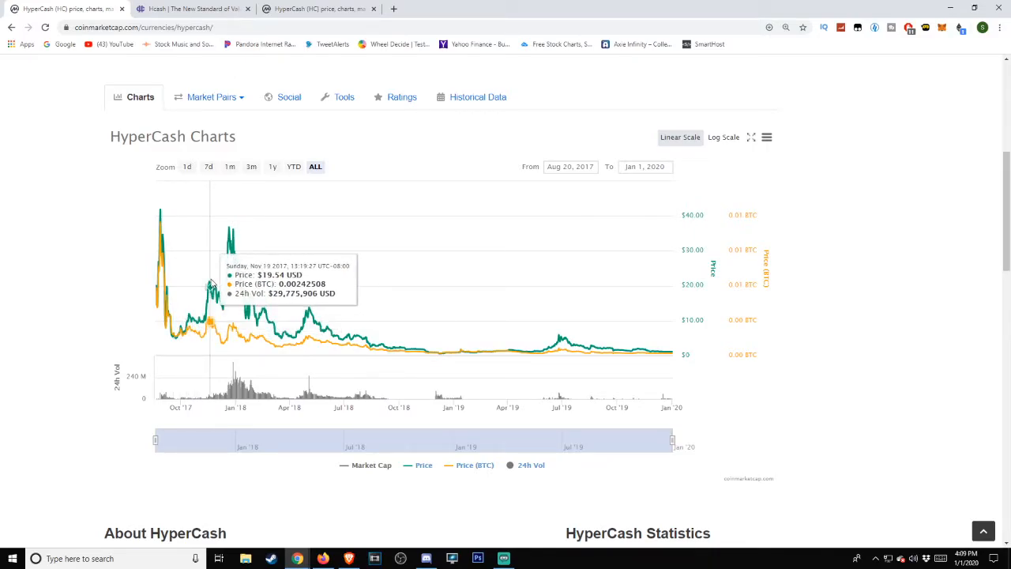
{"action": "mouse_move", "coordinate": [232, 236]}
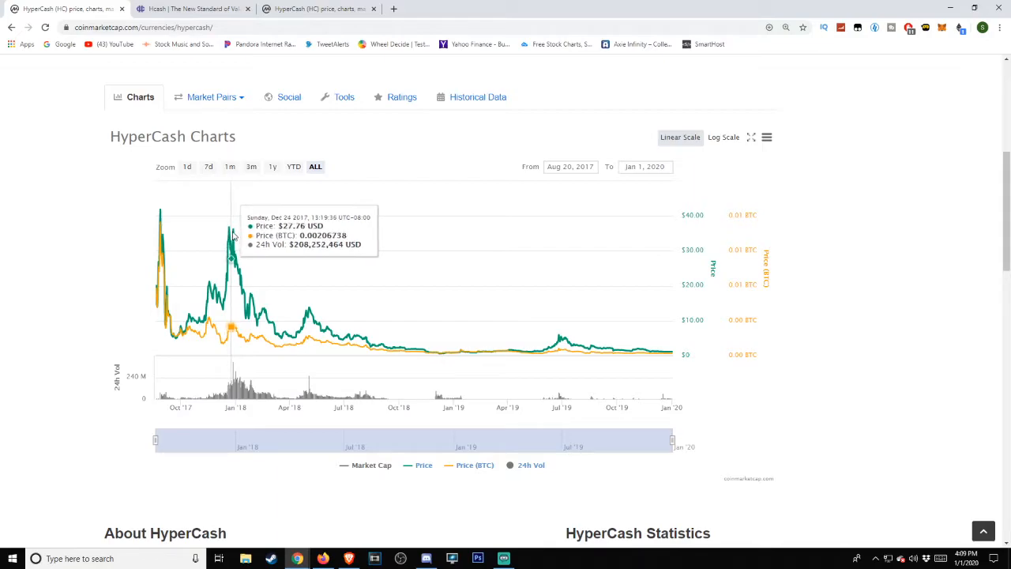
{"action": "mouse_move", "coordinate": [241, 244]}
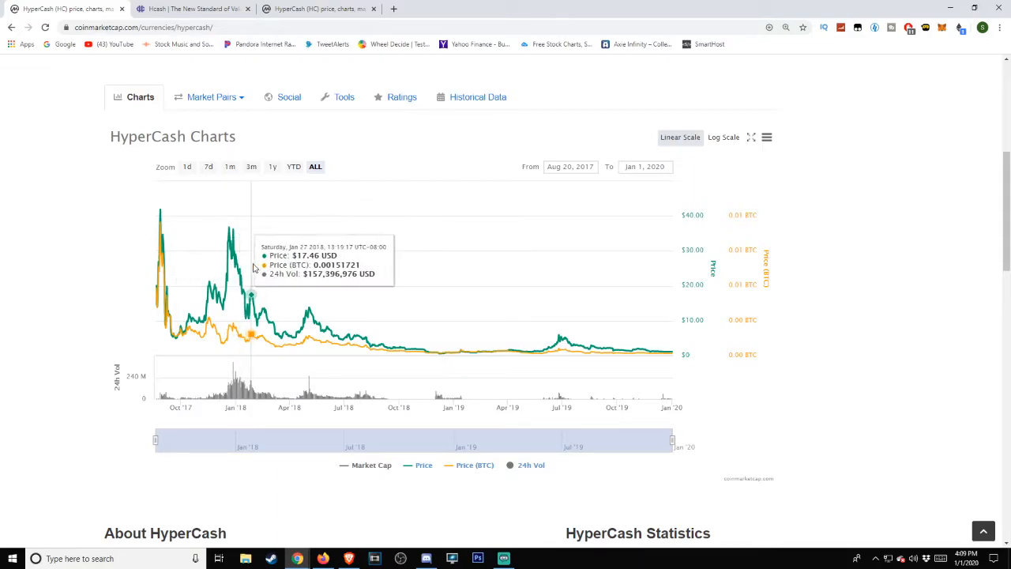
{"action": "mouse_move", "coordinate": [308, 297]}
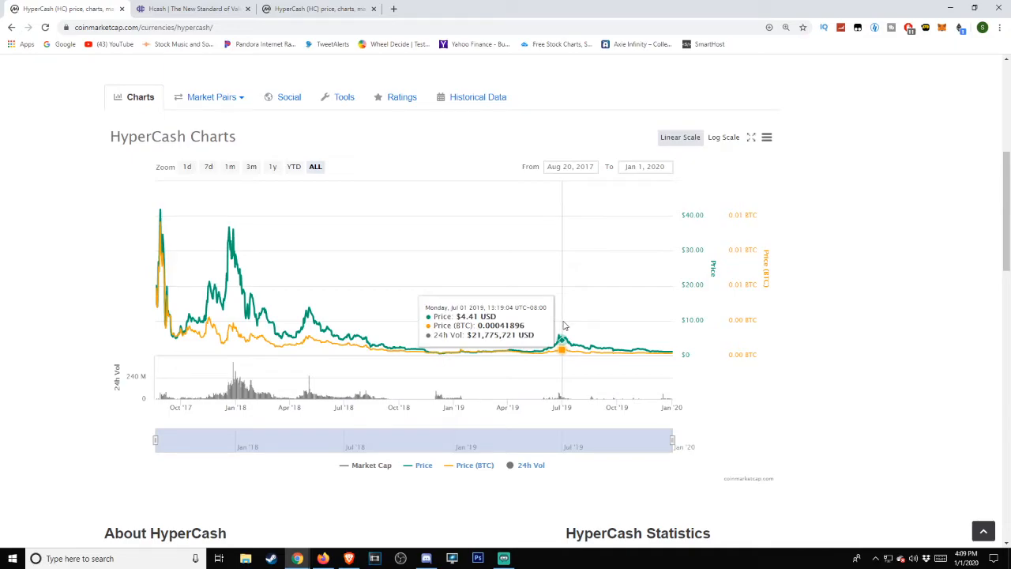
{"action": "mouse_move", "coordinate": [576, 312]}
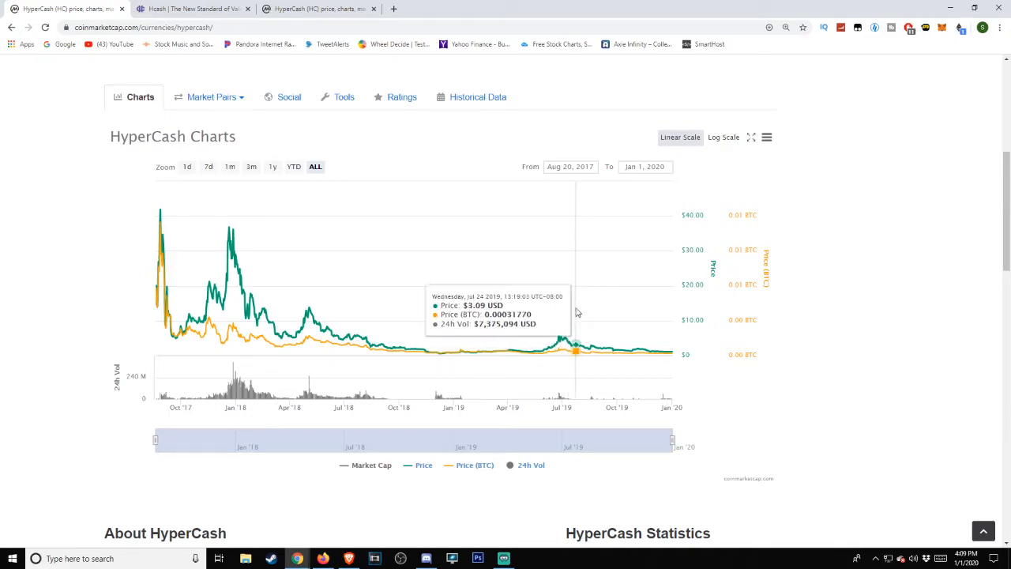
{"action": "mouse_move", "coordinate": [558, 330]}
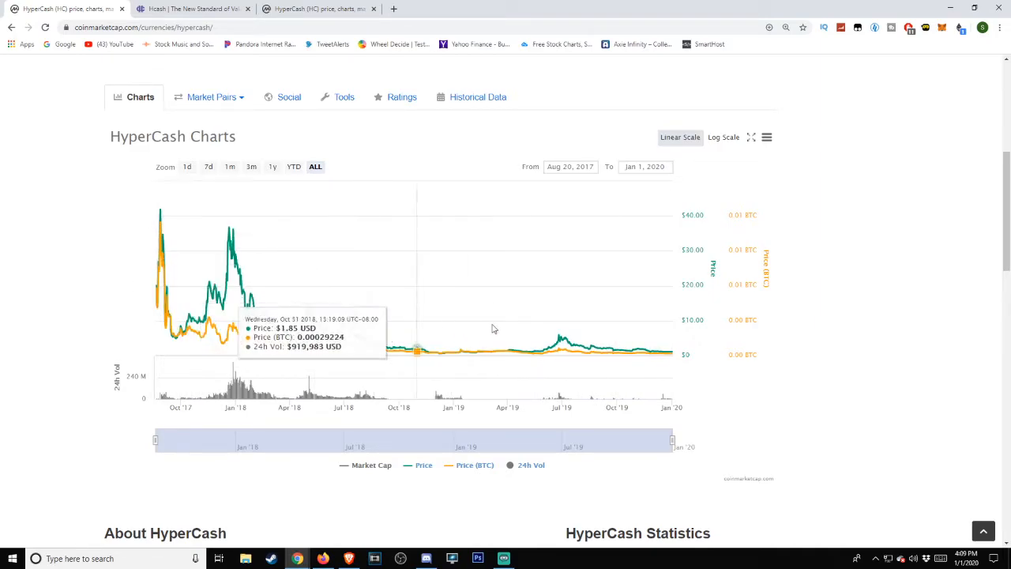
{"action": "mouse_move", "coordinate": [195, 393]}
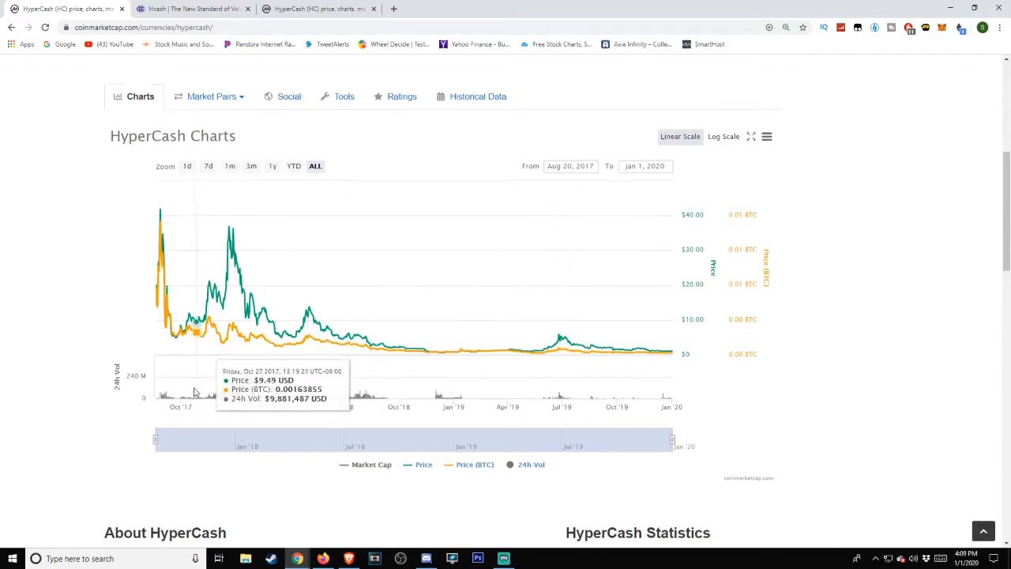
- Review the HyperCash Statistics rows: price, market cap, supply, all-time high/low
{"action": "scroll", "scroll_direction": "down", "scroll_amount": 3}
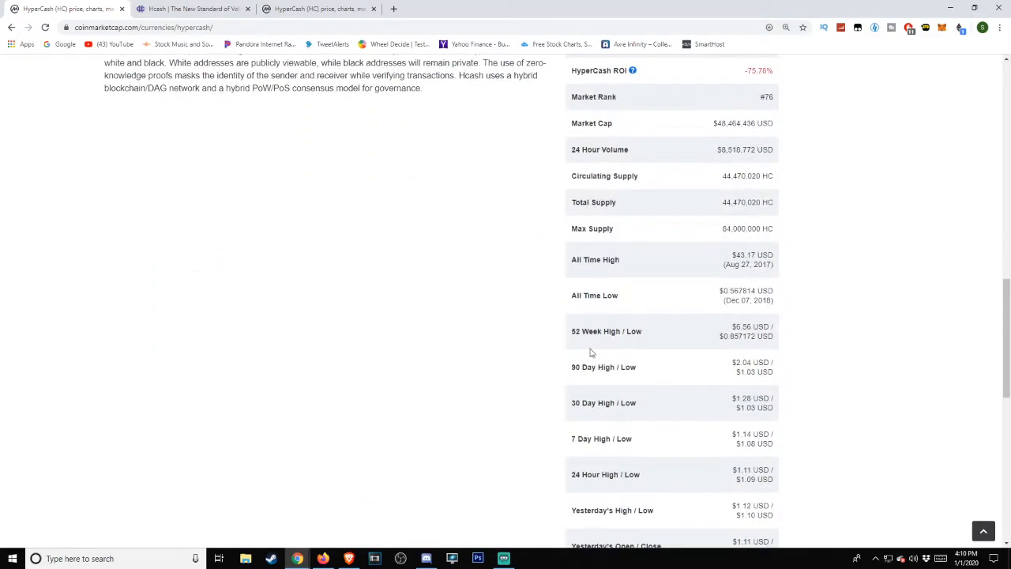
{"action": "left_click_drag", "start_coordinate": [728, 300], "coordinate": [773, 300]}
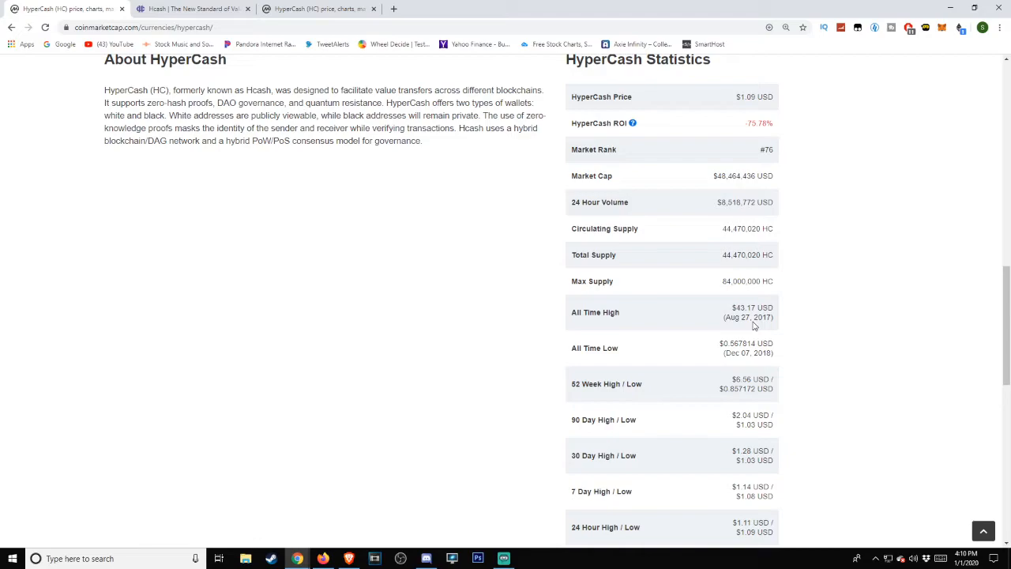
{"action": "scroll", "scroll_direction": "up", "scroll_amount": 3}
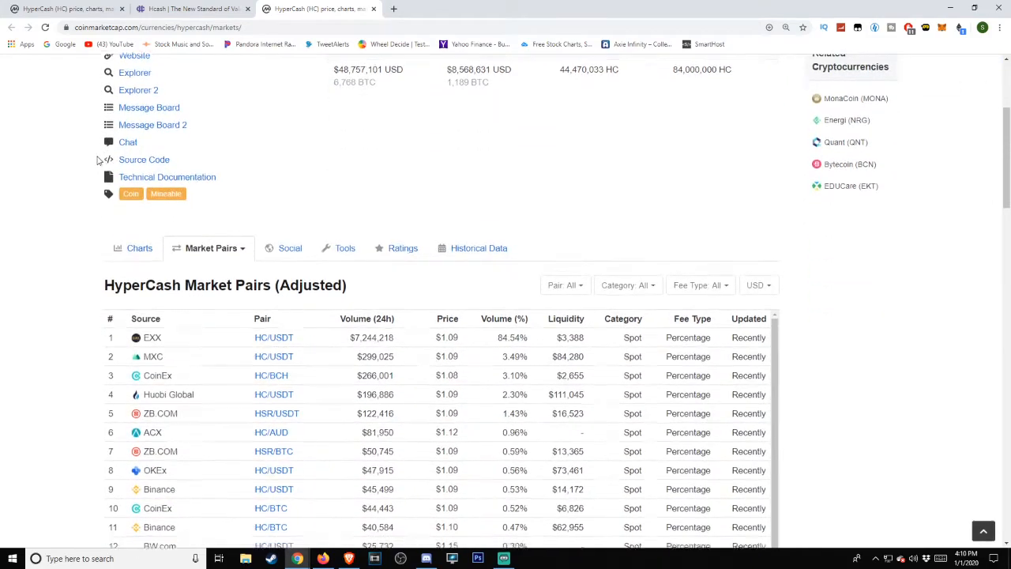
- Scroll HyperCash Market Pairs from EXX HC/USDT down to Gate.io HC/ETH
{"action": "scroll", "scroll_direction": "down", "scroll_amount": 3}
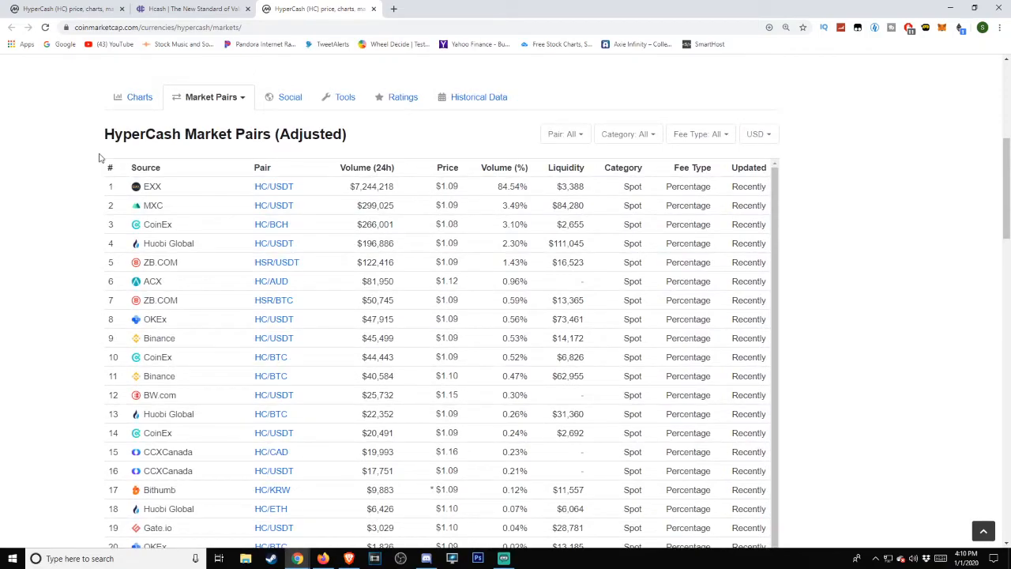
{"action": "mouse_move", "coordinate": [67, 179]}
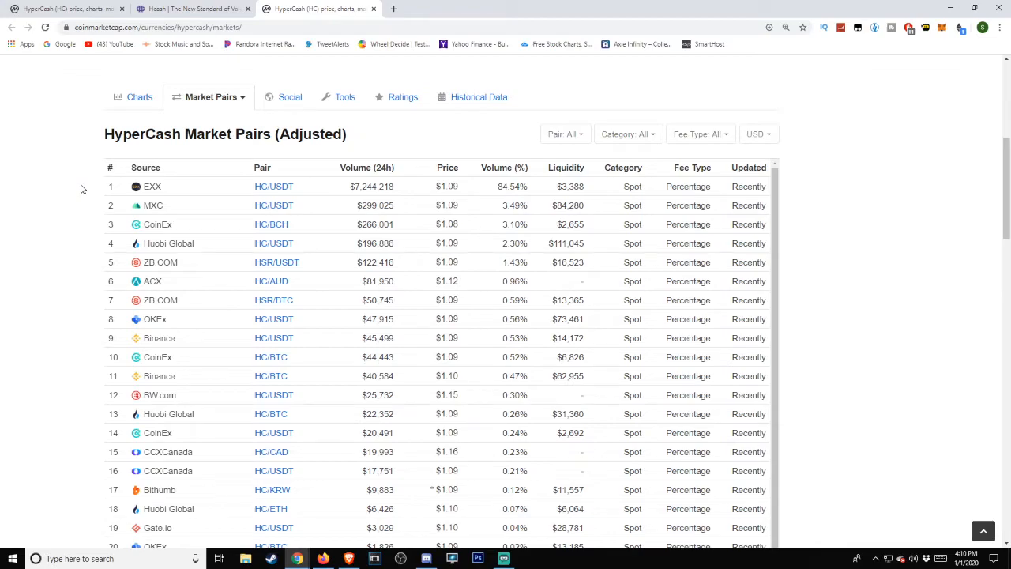
{"action": "scroll", "scroll_direction": "down", "scroll_amount": 3}
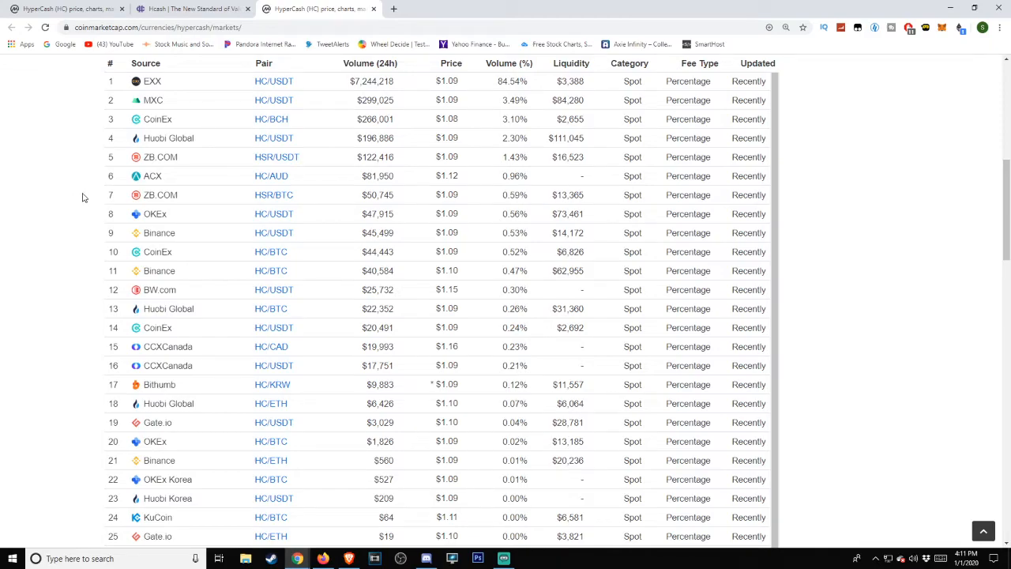
{"action": "scroll", "scroll_direction": "down", "scroll_amount": 3}
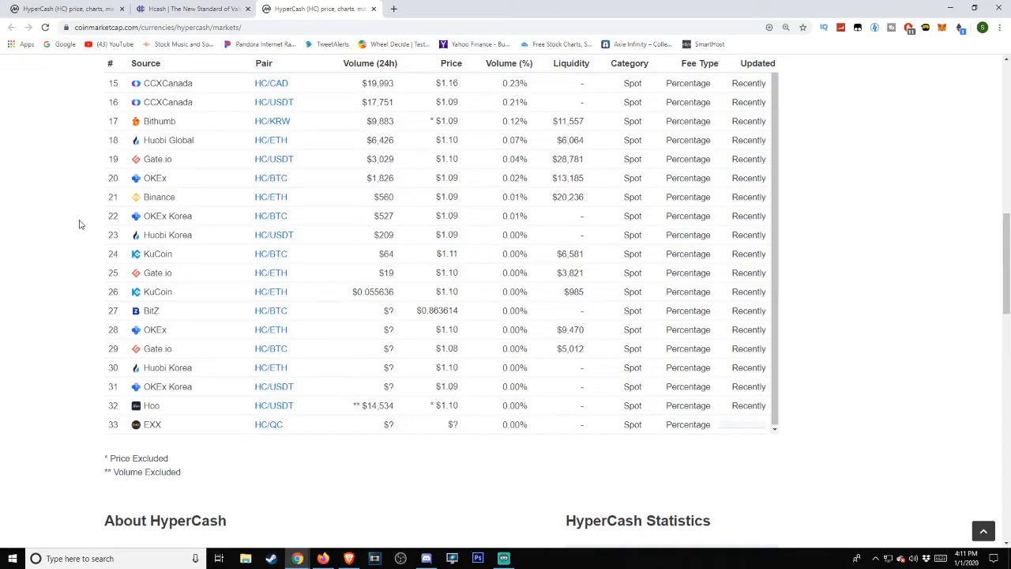
{"action": "scroll", "scroll_direction": "down", "scroll_amount": 3}
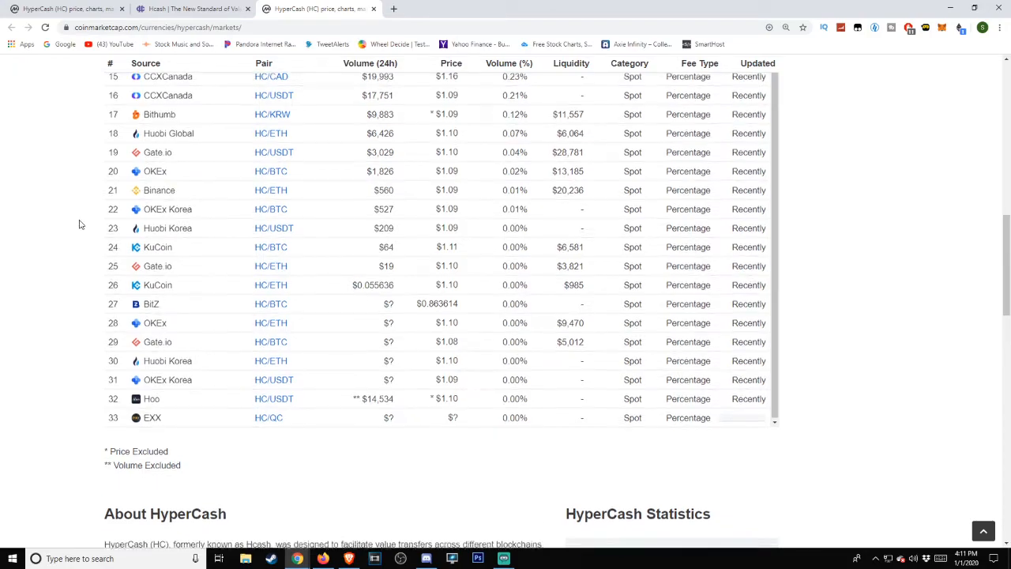
{"action": "scroll", "scroll_direction": "down", "scroll_amount": 3}
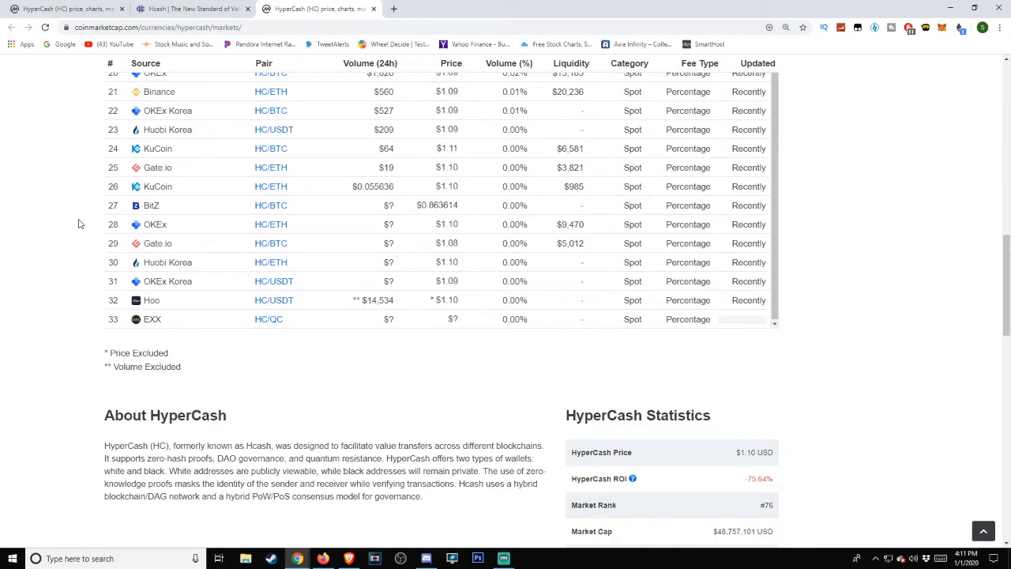
{"action": "scroll", "scroll_direction": "up", "scroll_amount": 3}
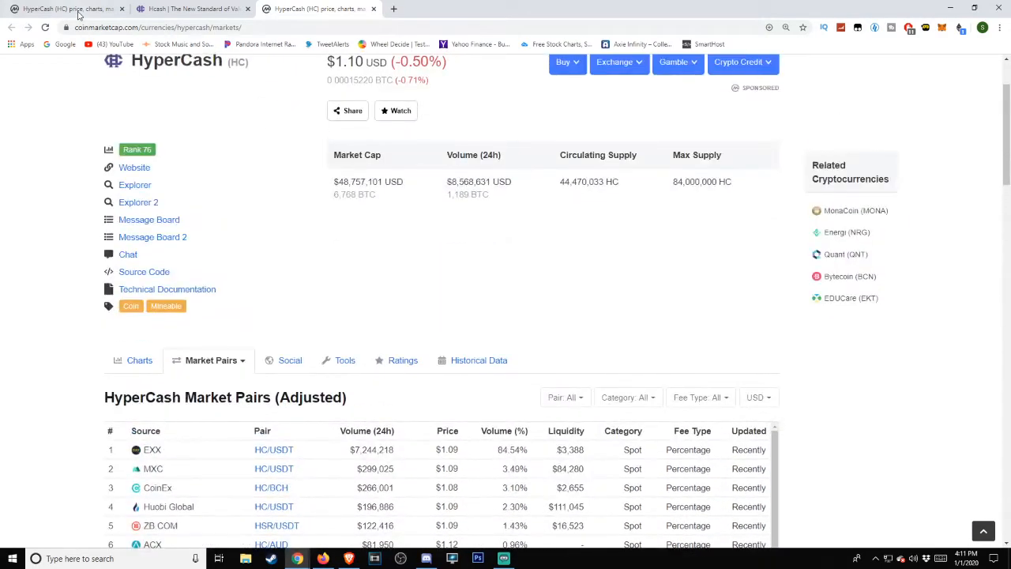